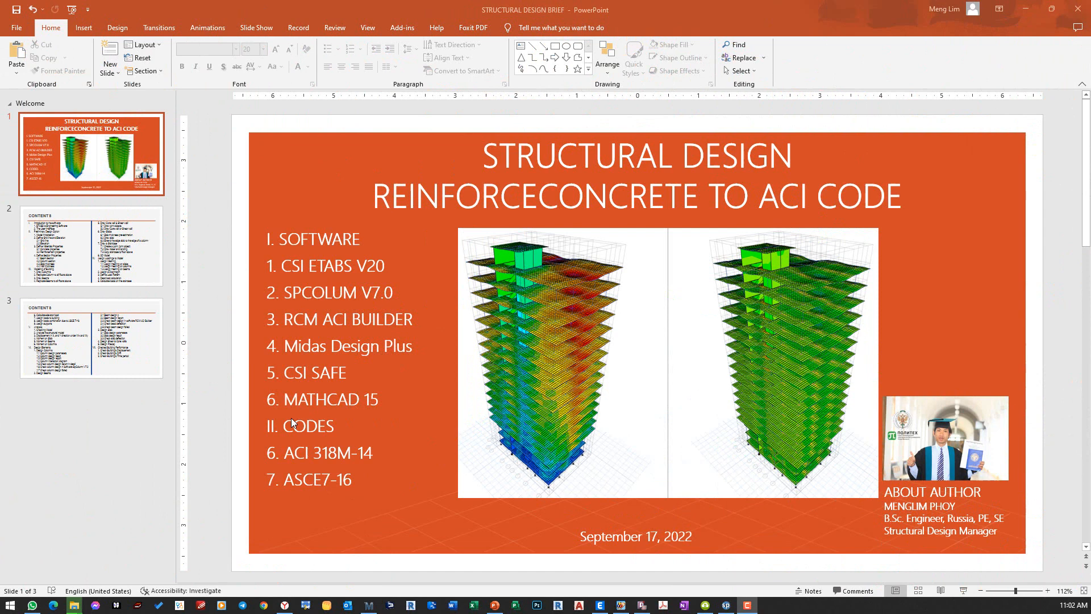
{"action": "mouse_move", "coordinate": [405, 428]}
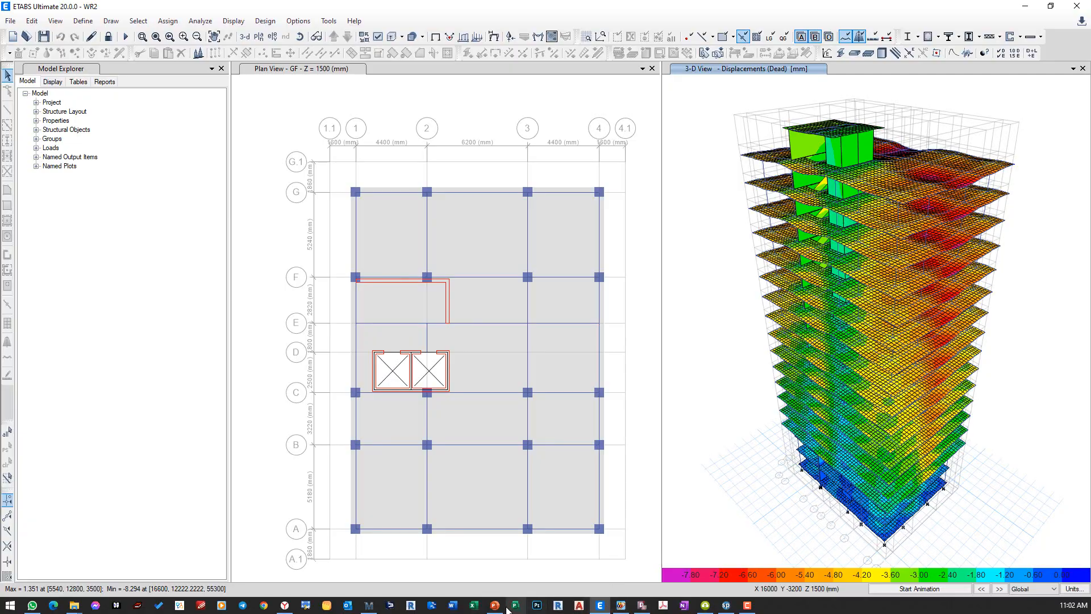
Step: Switch from the ETABS building model back to the course title slide in PowerPoint
{"action": "left_click", "coordinate": [493, 604]}
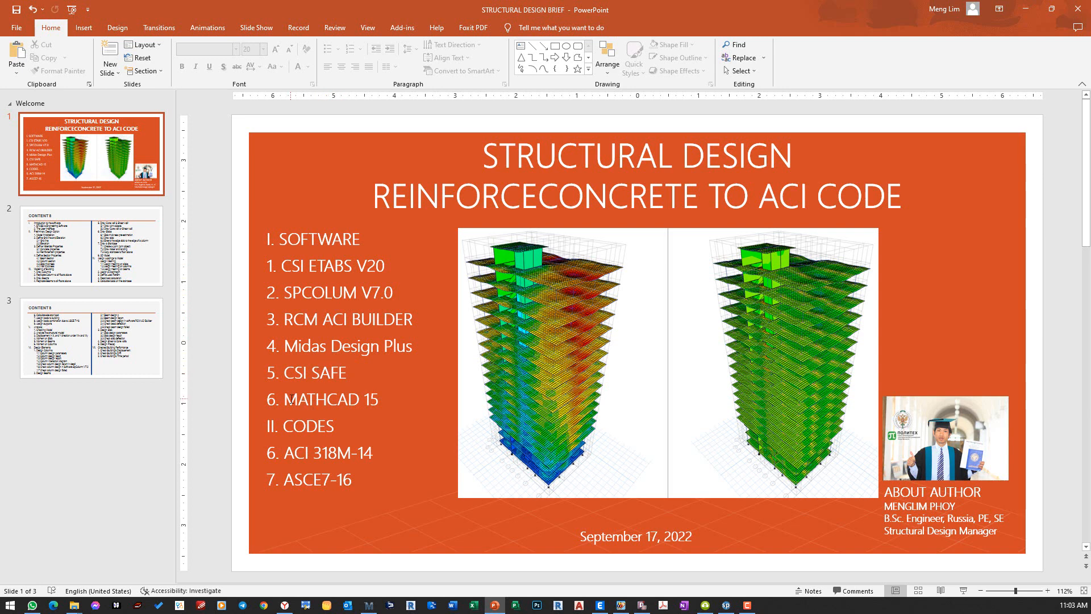
Step: Bring up the Mathcad pile cap design calculation worksheet from the taskbar
{"action": "double_click", "coordinate": [308, 399]}
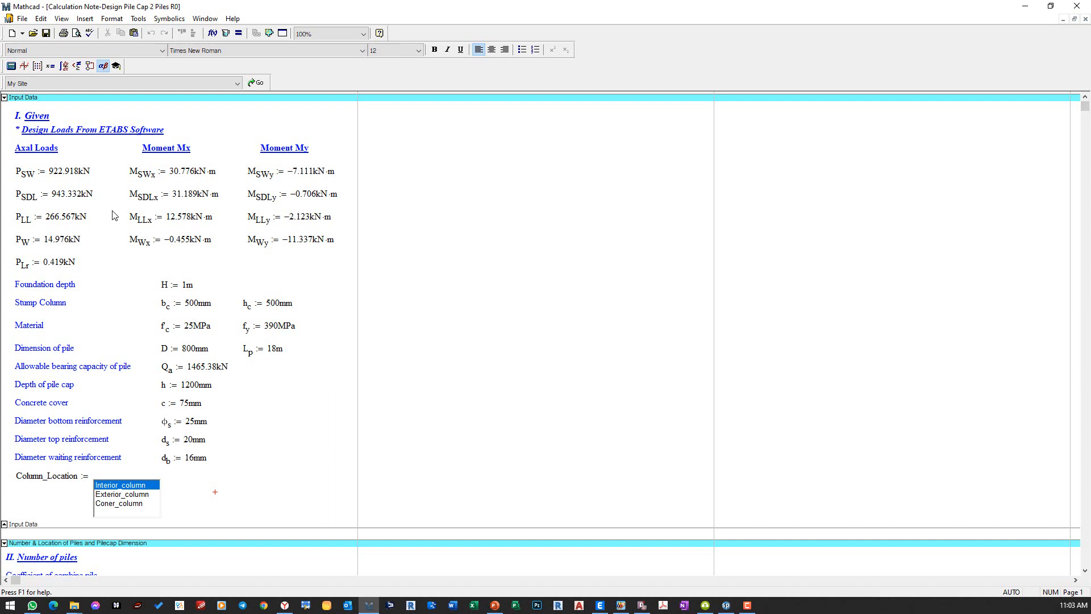
Step: Scroll down through the pile cap Input Data to the number-of-piles section requiring two piles
{"action": "scroll", "scroll_direction": "down", "scroll_amount": 3}
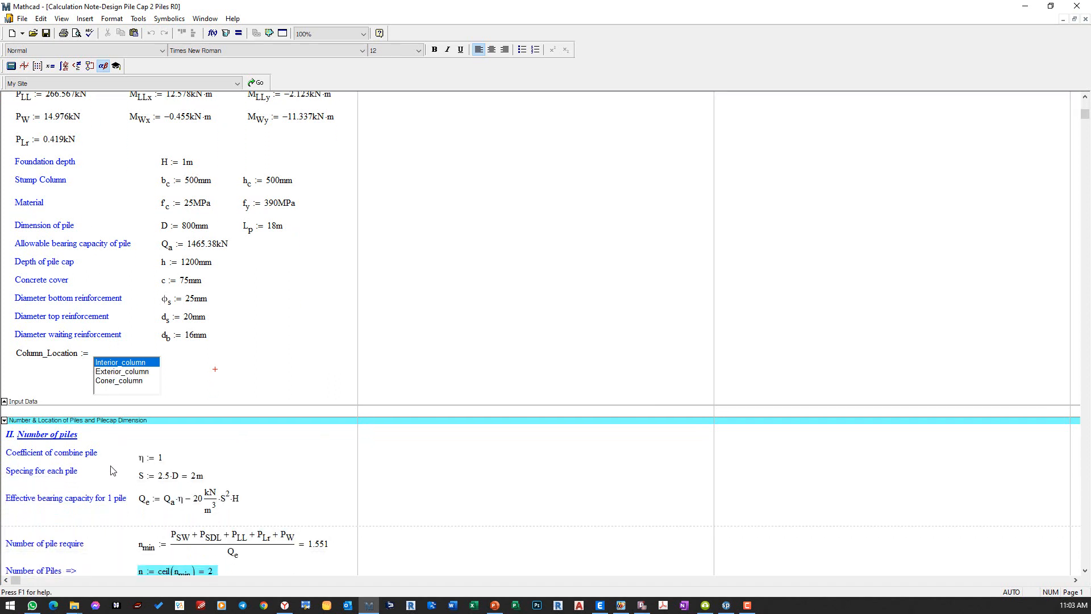
{"action": "scroll", "scroll_direction": "down", "scroll_amount": 3}
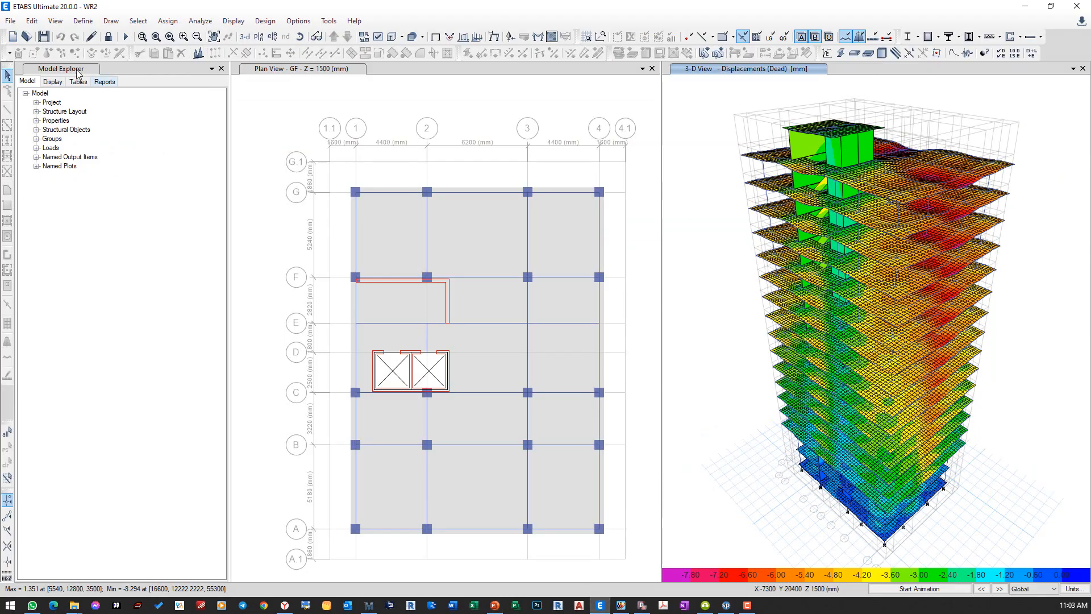
Step: Review Edit Stories and Grid Systems data, cancel without changes, and return to the presentation
{"action": "left_click", "coordinate": [32, 21]}
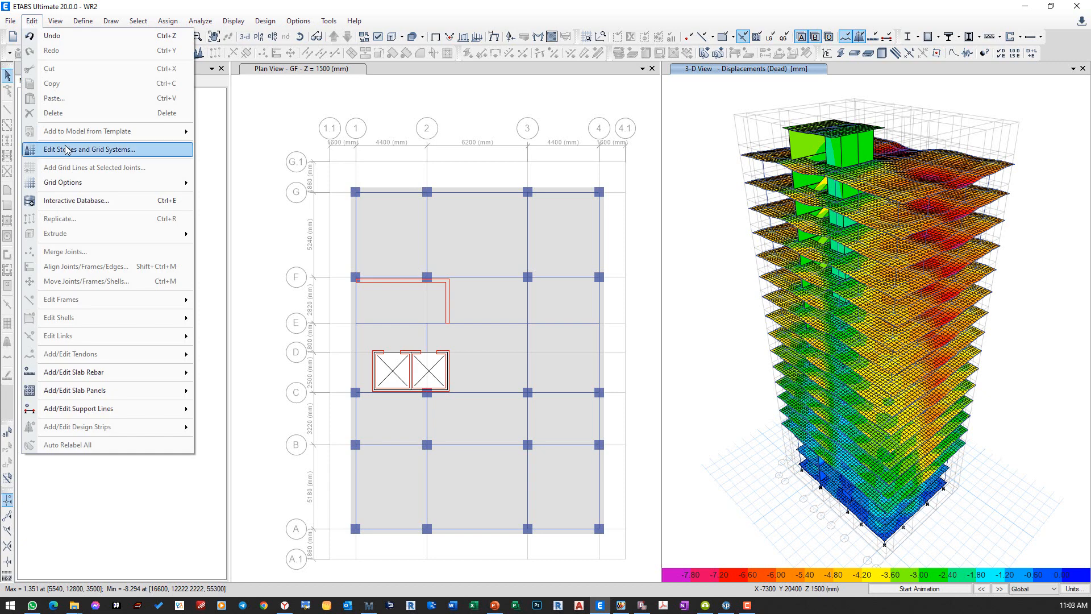
{"action": "left_click", "coordinate": [87, 148]}
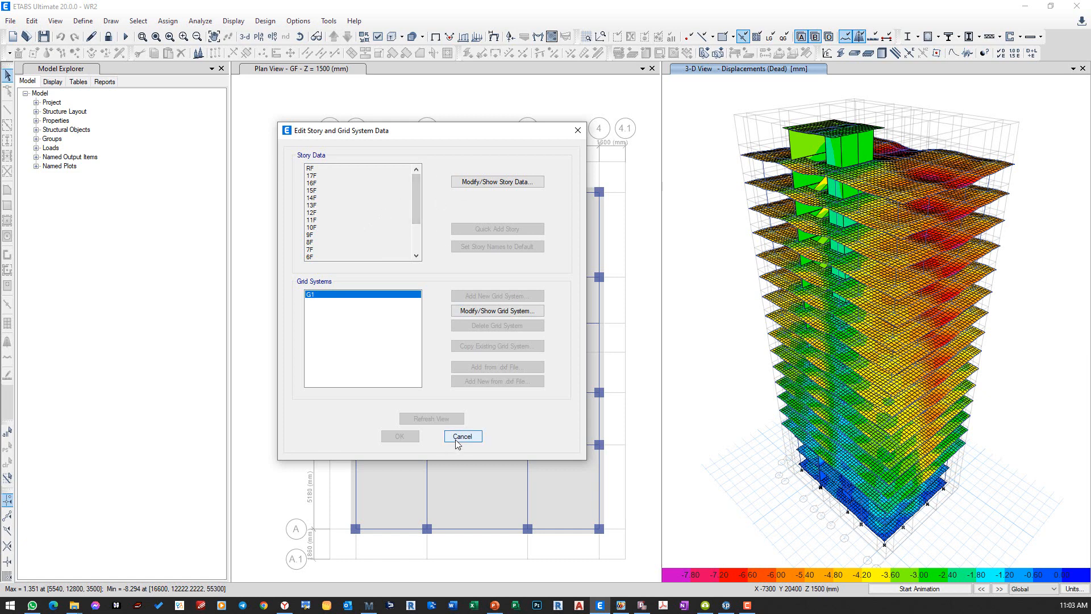
{"action": "left_click", "coordinate": [462, 435]}
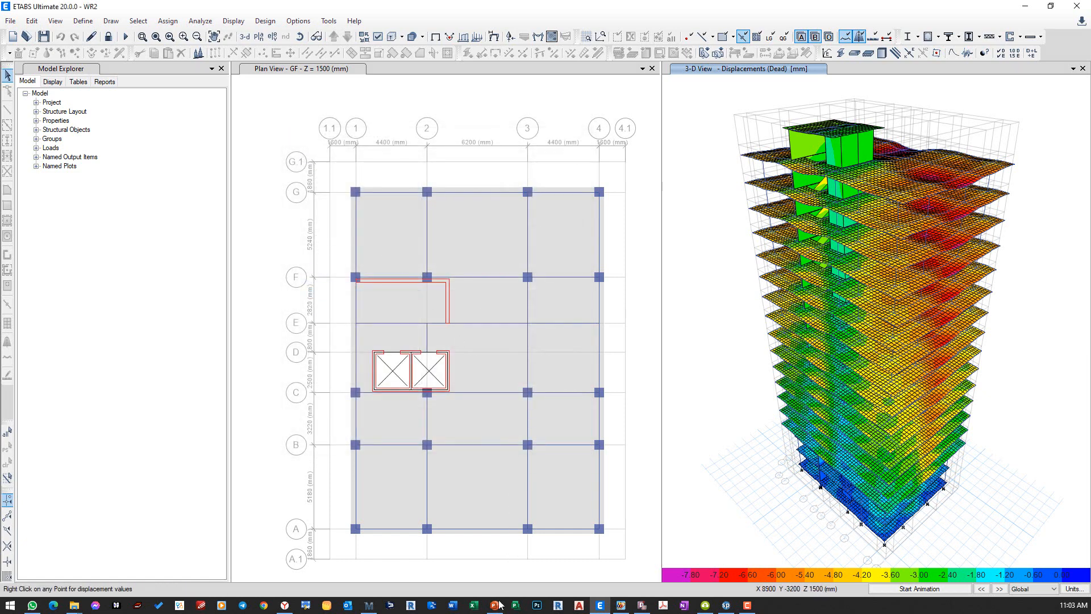
{"action": "left_click", "coordinate": [515, 603]}
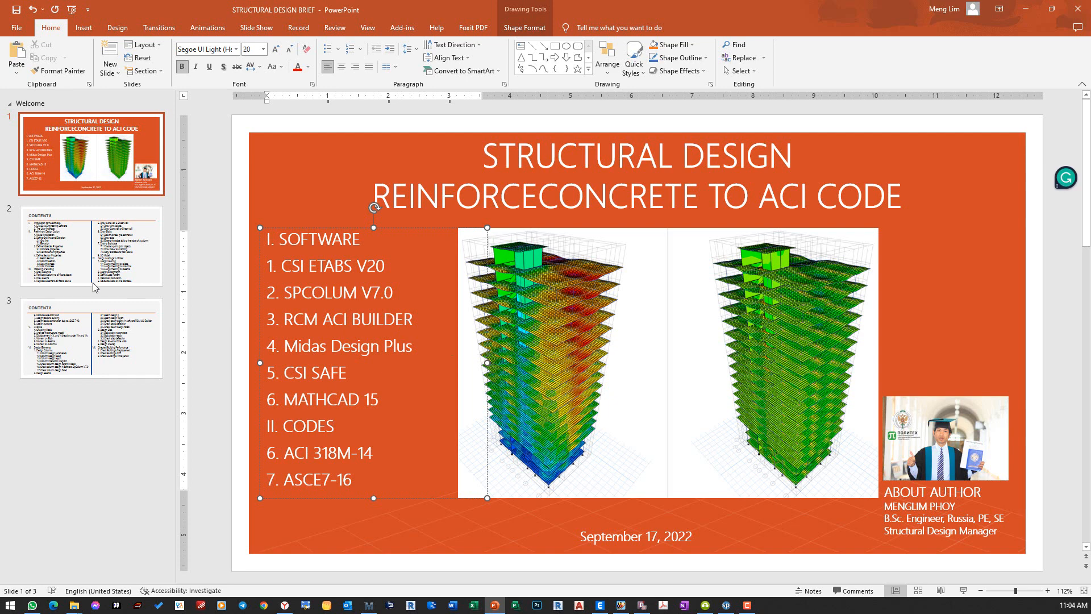
Step: Show slide 2, the contents list of software, preliminary design, modeling and loads
{"action": "left_click", "coordinate": [91, 246]}
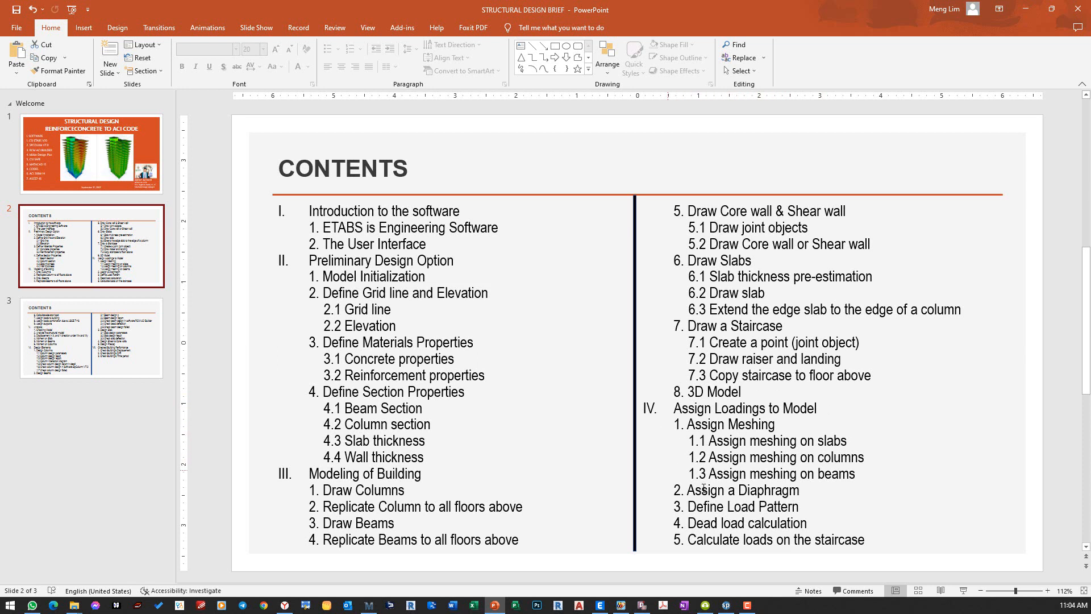
{"action": "mouse_move", "coordinate": [471, 591]}
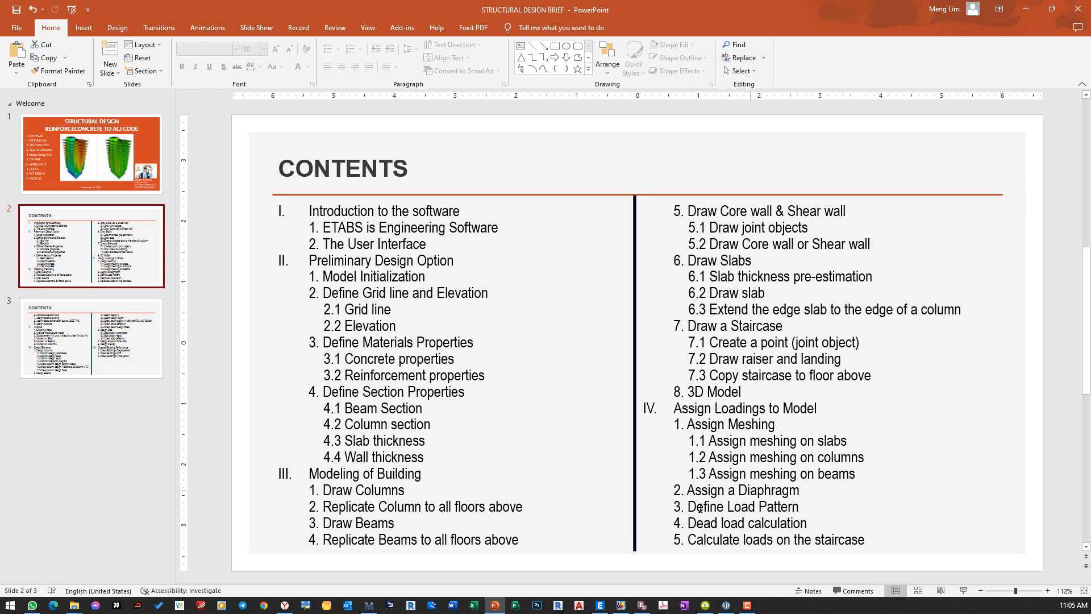
{"action": "mouse_move", "coordinate": [776, 425]}
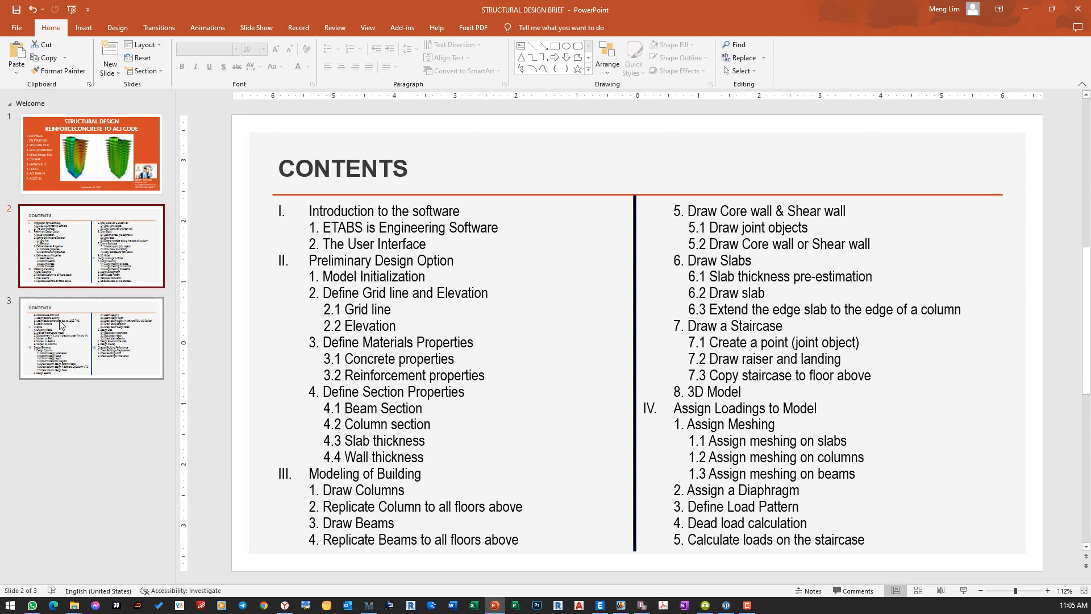
Step: Show slide 3 and delete the stray 'p' after 2.1 Beam design
{"action": "left_click", "coordinate": [91, 338]}
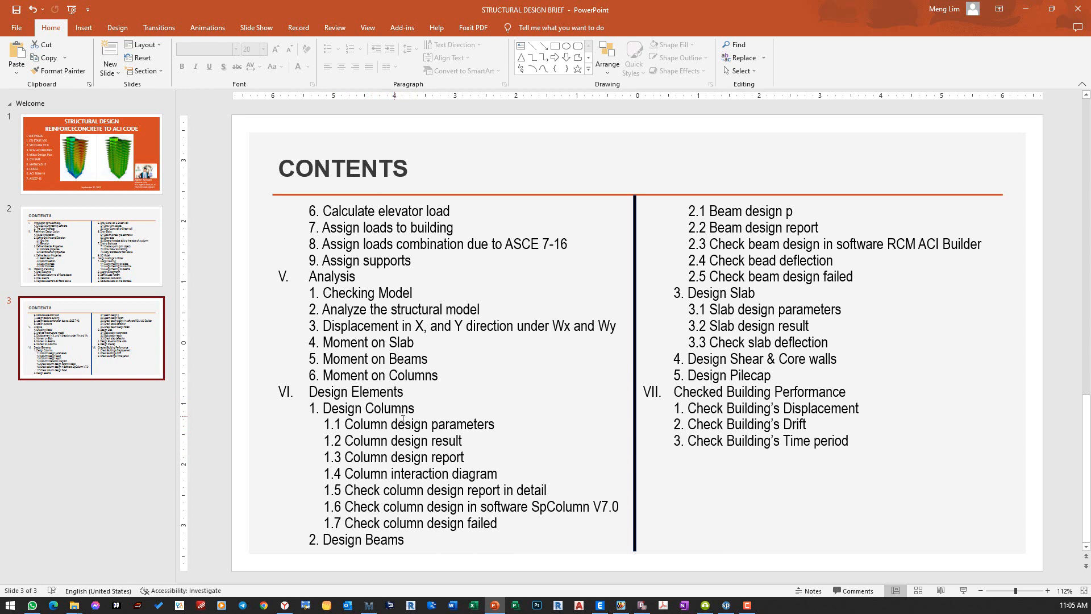
{"action": "mouse_move", "coordinate": [430, 403]}
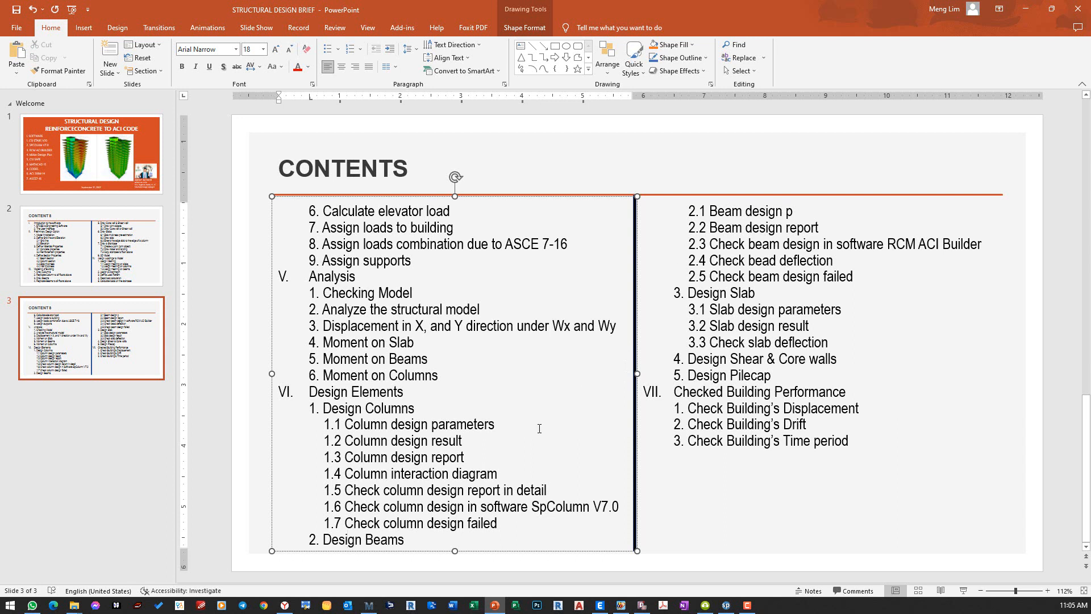
{"action": "left_click", "coordinate": [794, 211]}
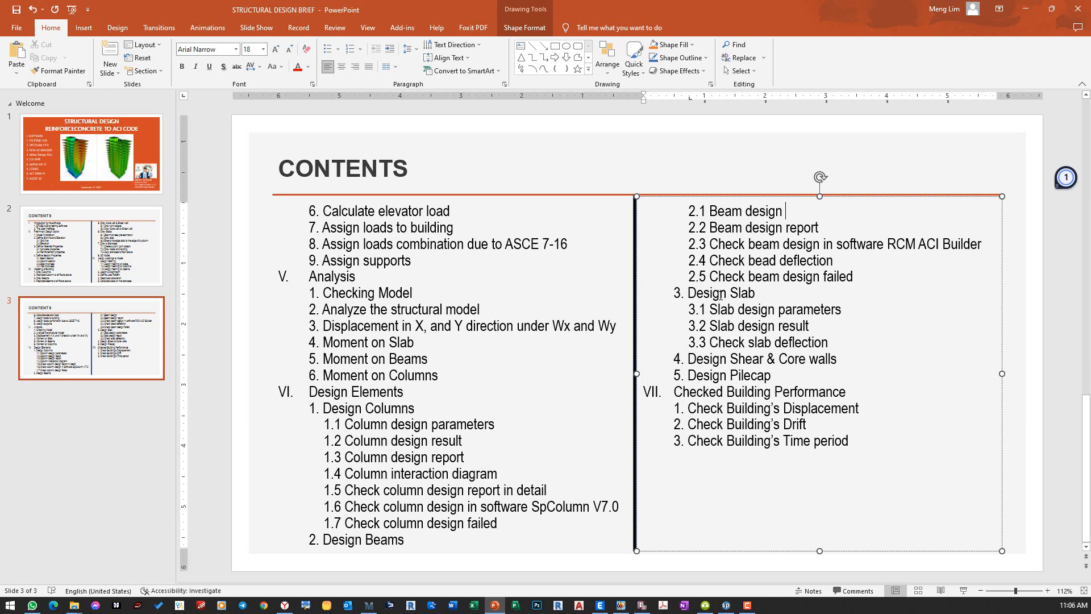
{"action": "double_click", "coordinate": [720, 293]}
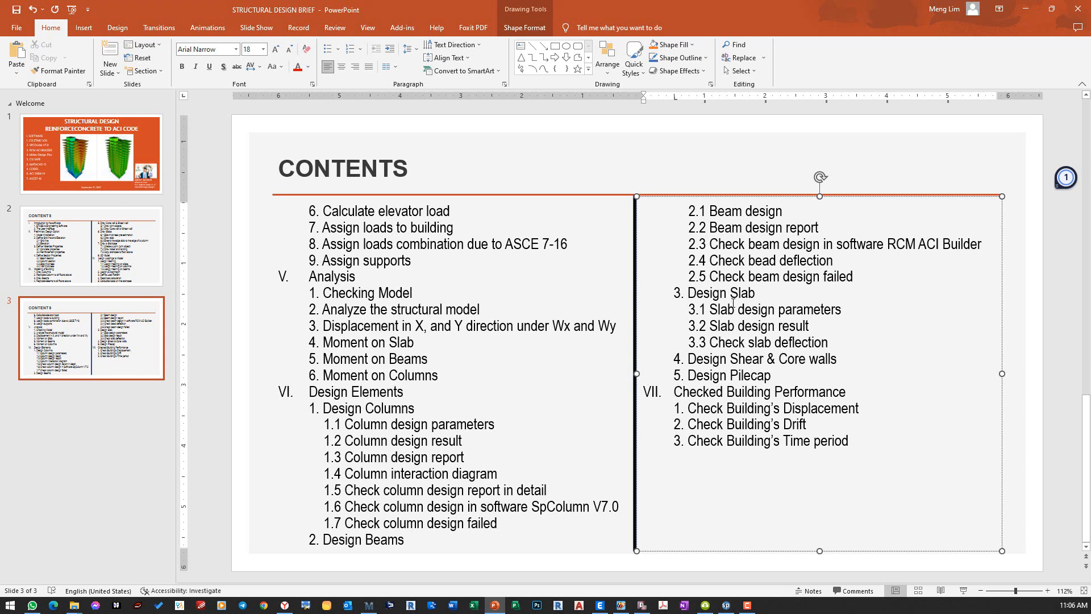
{"action": "left_click", "coordinate": [757, 293]}
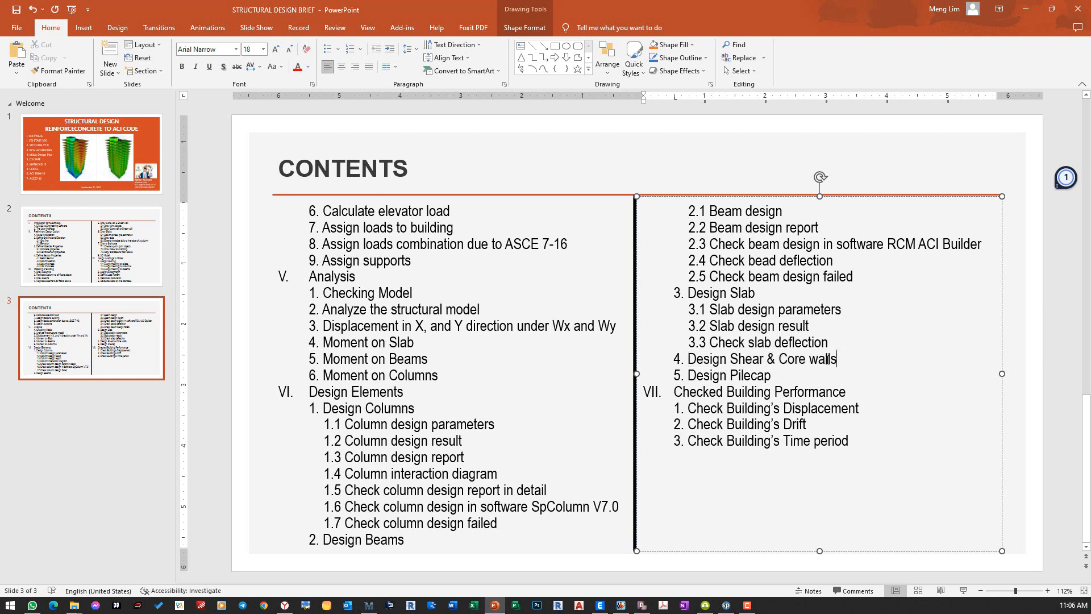
Step: Review the remaining design and building performance topics, then bring up the Mathcad pile cap calculation
{"action": "double_click", "coordinate": [763, 359]}
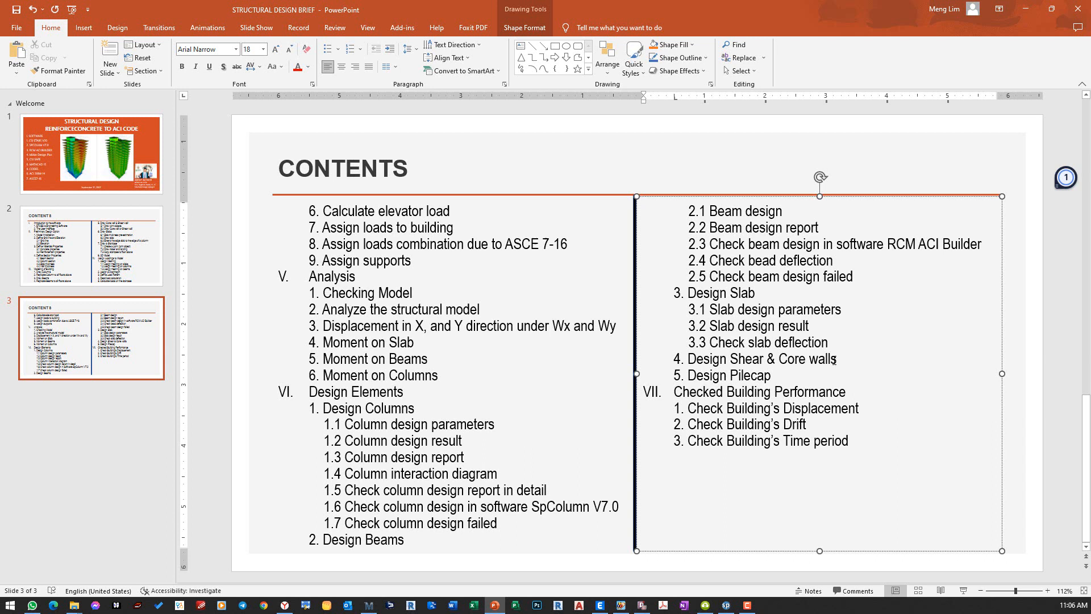
{"action": "left_click", "coordinate": [839, 358]}
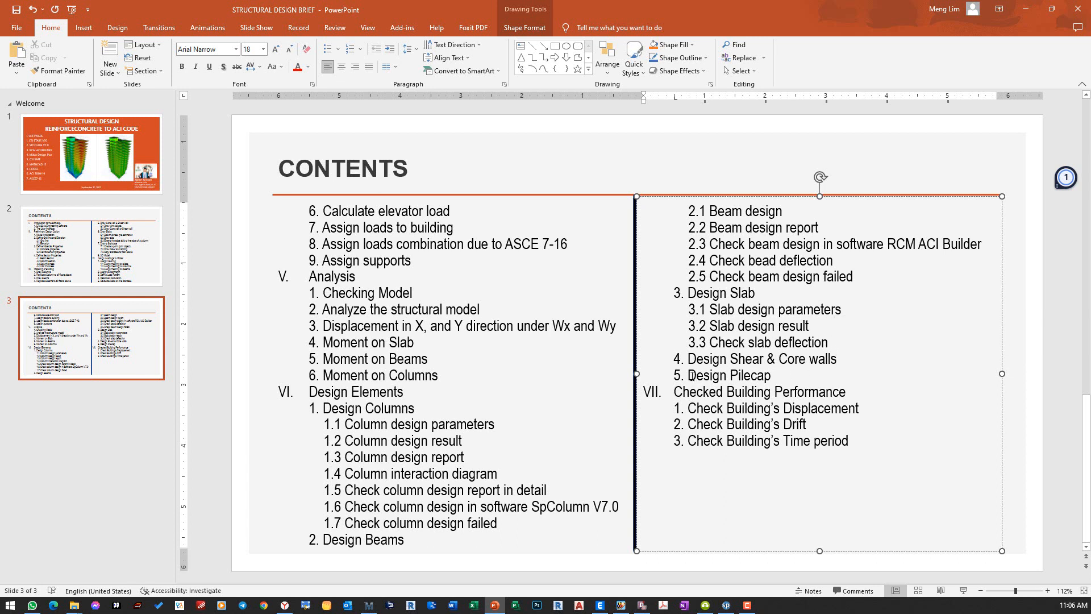
{"action": "left_click", "coordinate": [776, 376]}
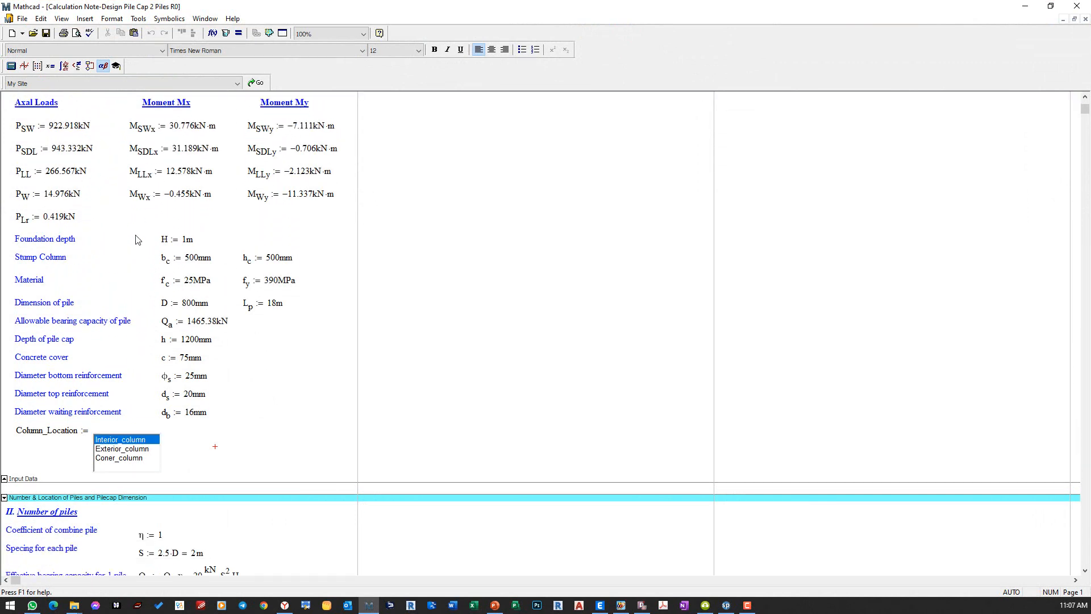
{"action": "scroll", "scroll_direction": "down", "scroll_amount": 3}
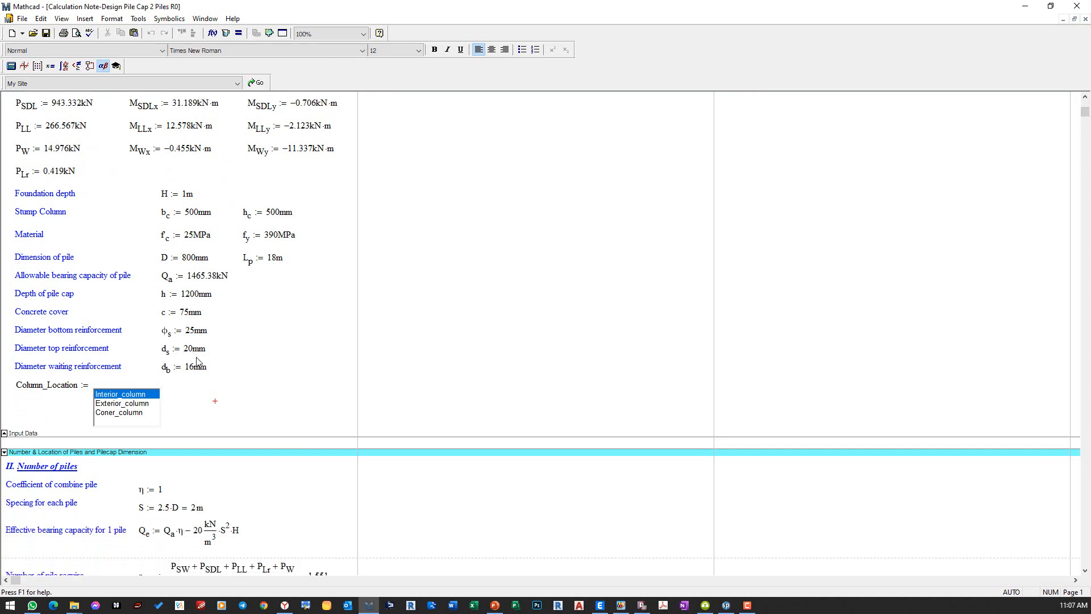
Step: Collapse the number of piles, punching shear and development length regions to show the waiting rebar check
{"action": "left_click", "coordinate": [5, 356]}
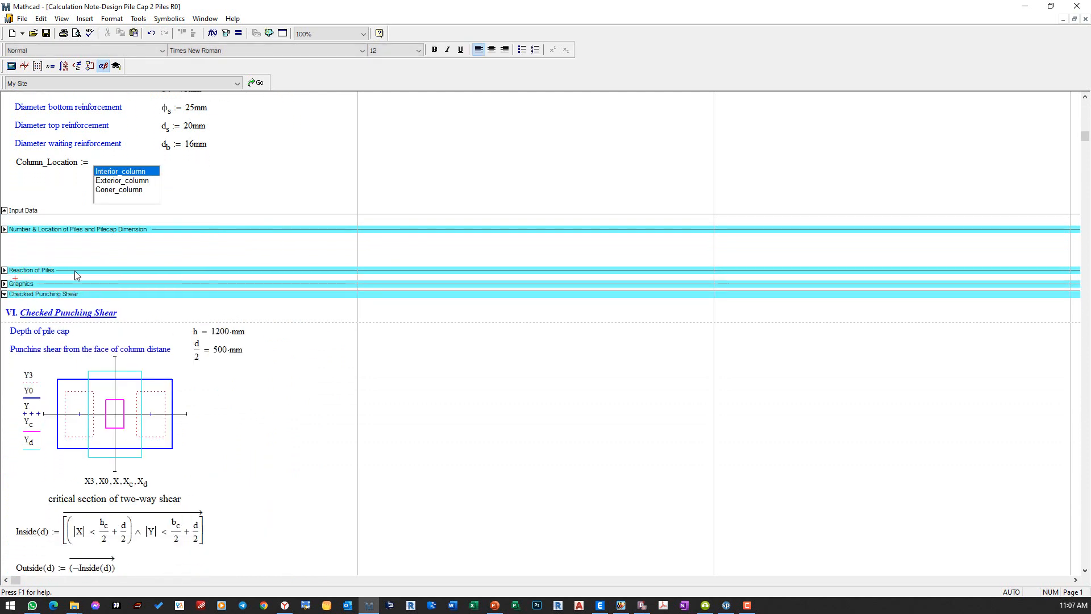
{"action": "left_click", "coordinate": [5, 294]}
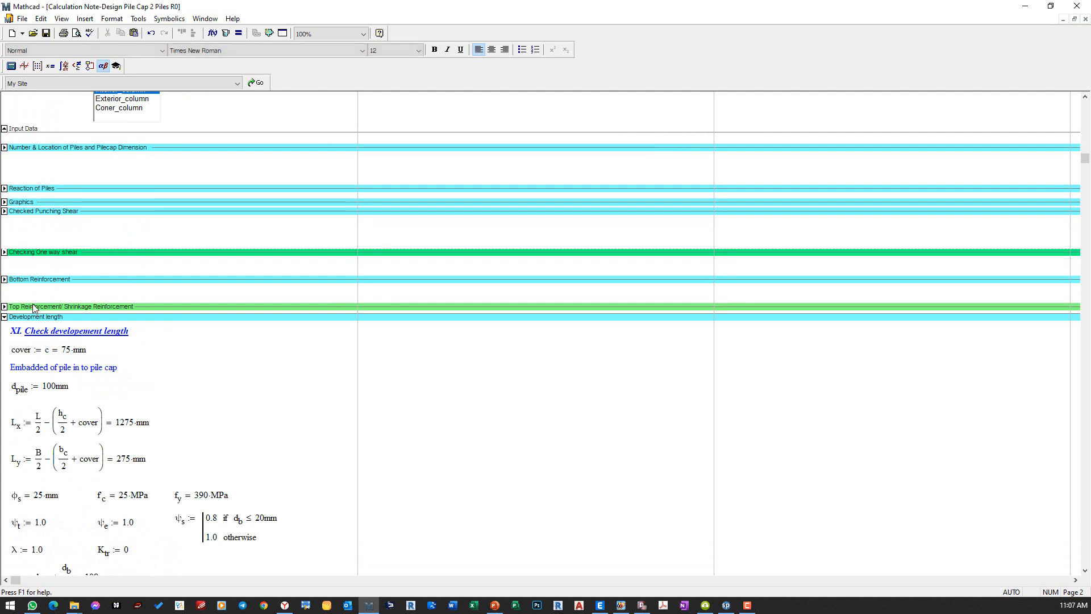
{"action": "left_click", "coordinate": [5, 317]}
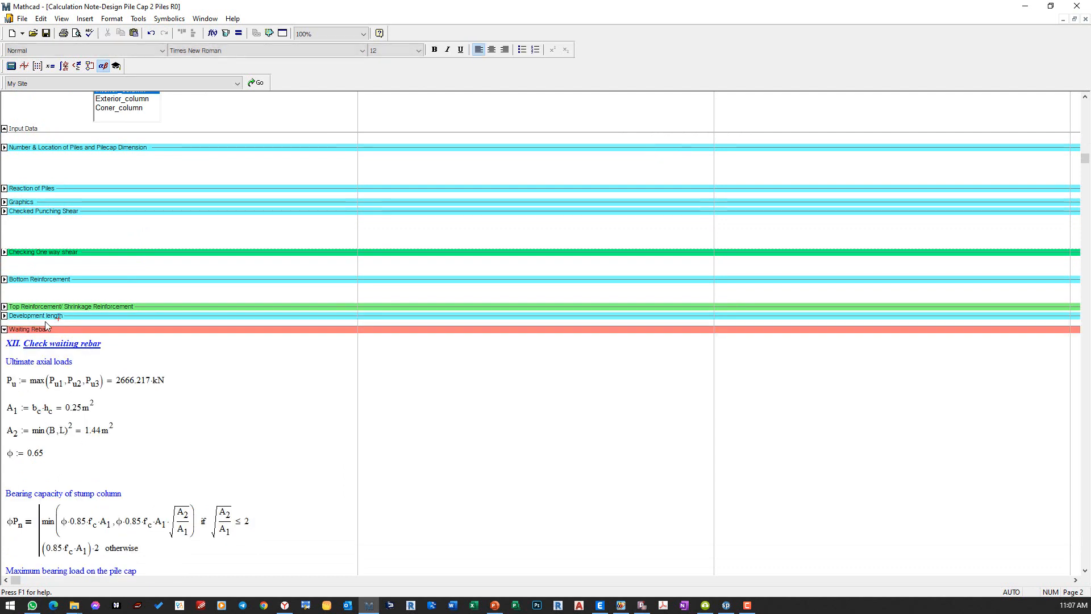